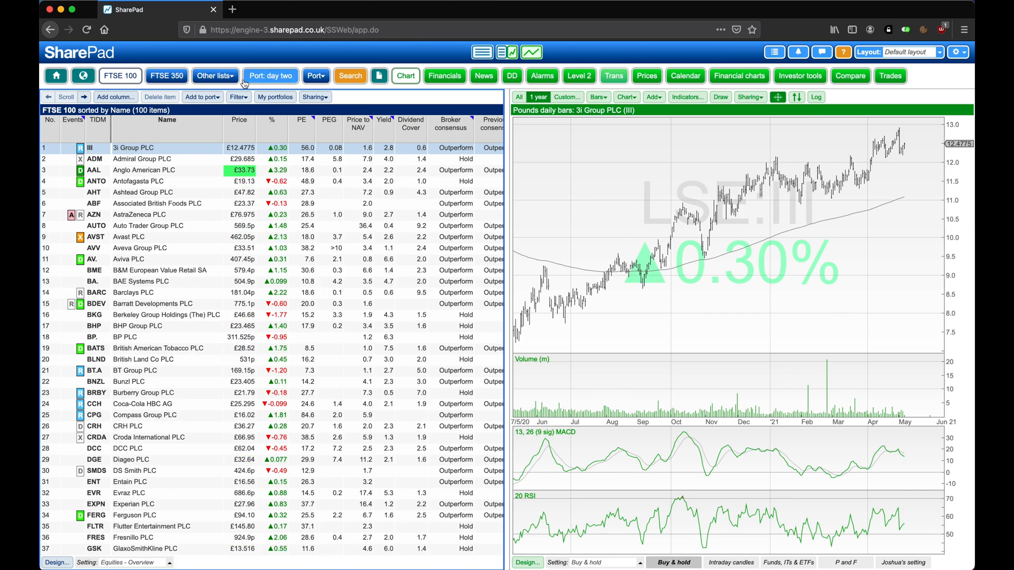
# Switch from the FTSE 100 to the AIM 100 list via Other lists > London Stock Exchange
pyautogui.click(216, 76)
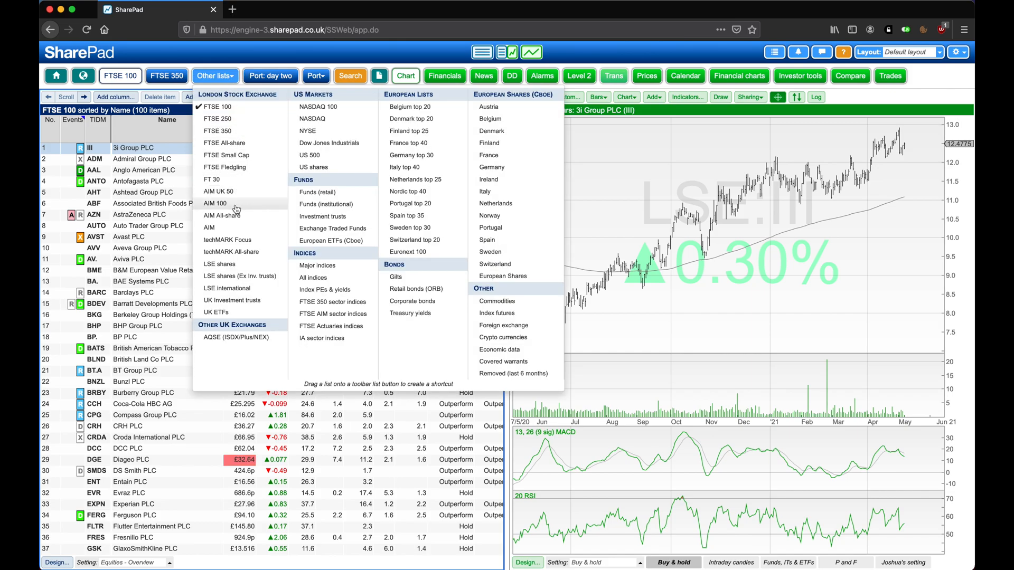
pyautogui.click(216, 202)
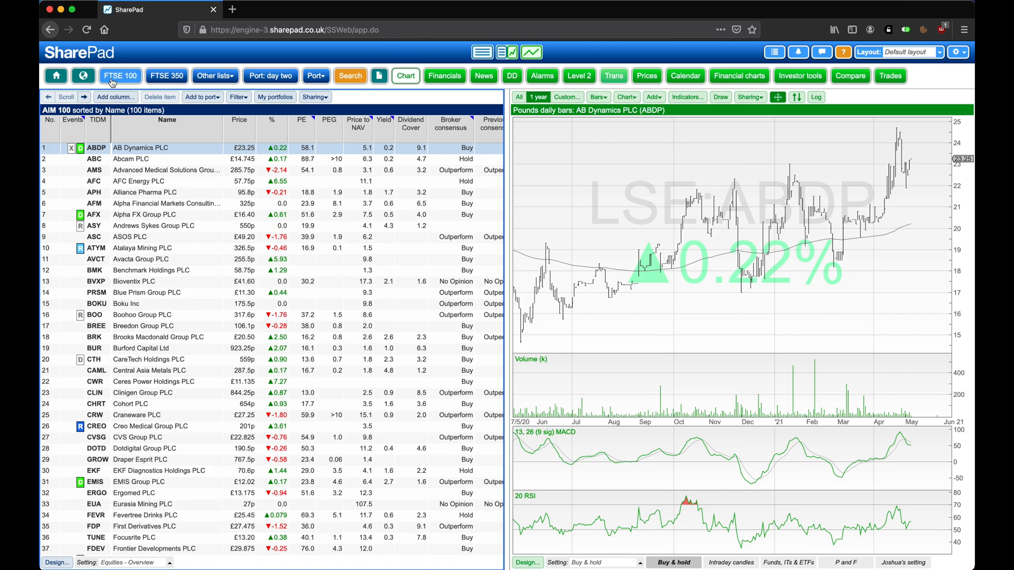
pyautogui.click(212, 76)
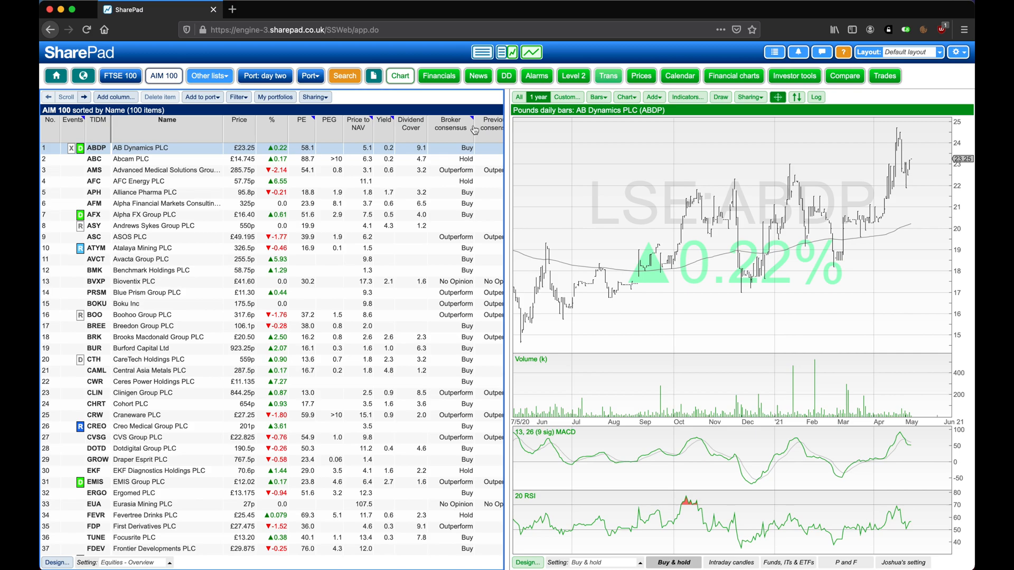
# Add a Market cap. (Current) column from General to the end of the AIM 100 table
pyautogui.hscroll(3)
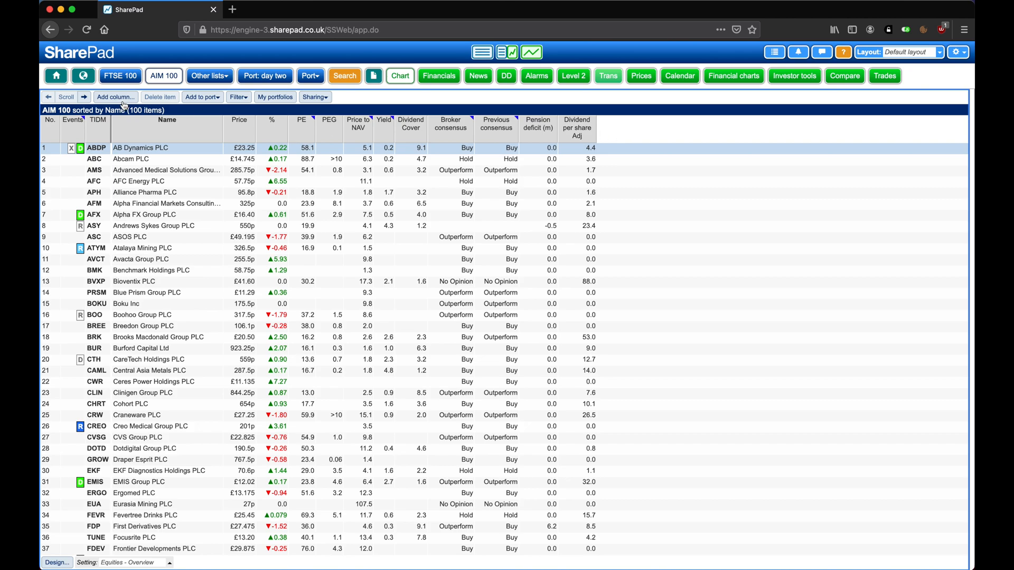
pyautogui.click(115, 96)
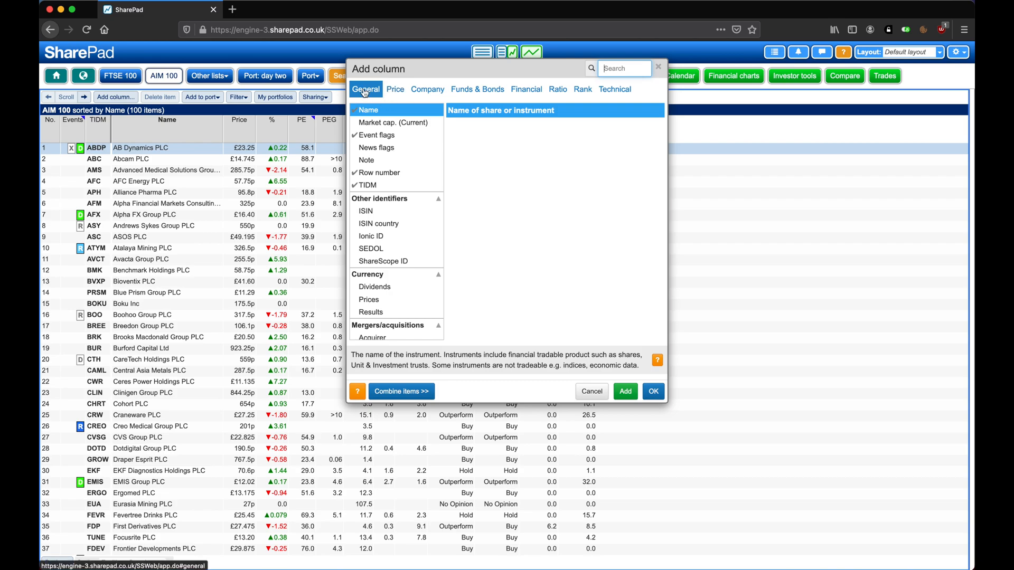
pyautogui.click(394, 122)
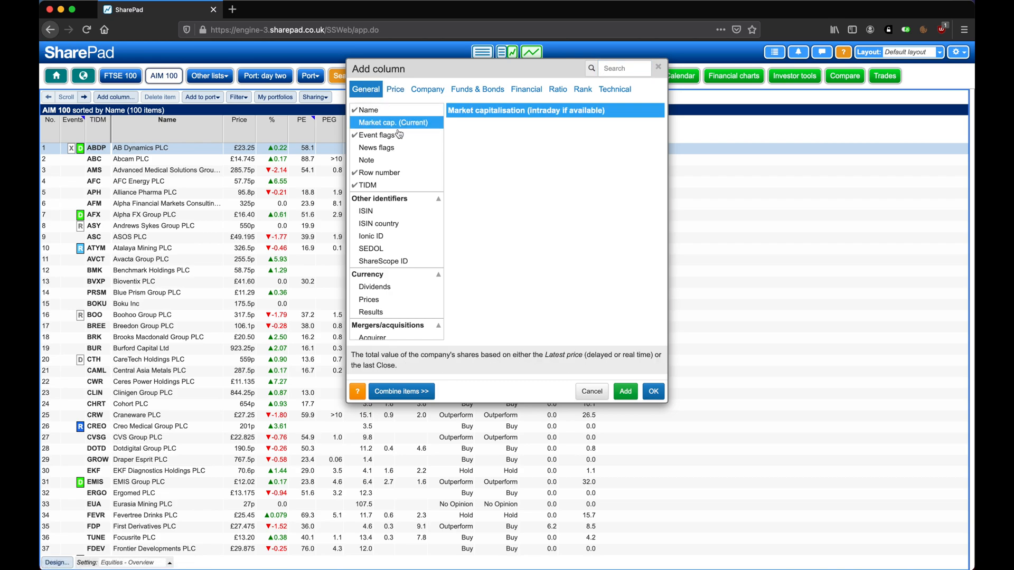
pyautogui.click(653, 391)
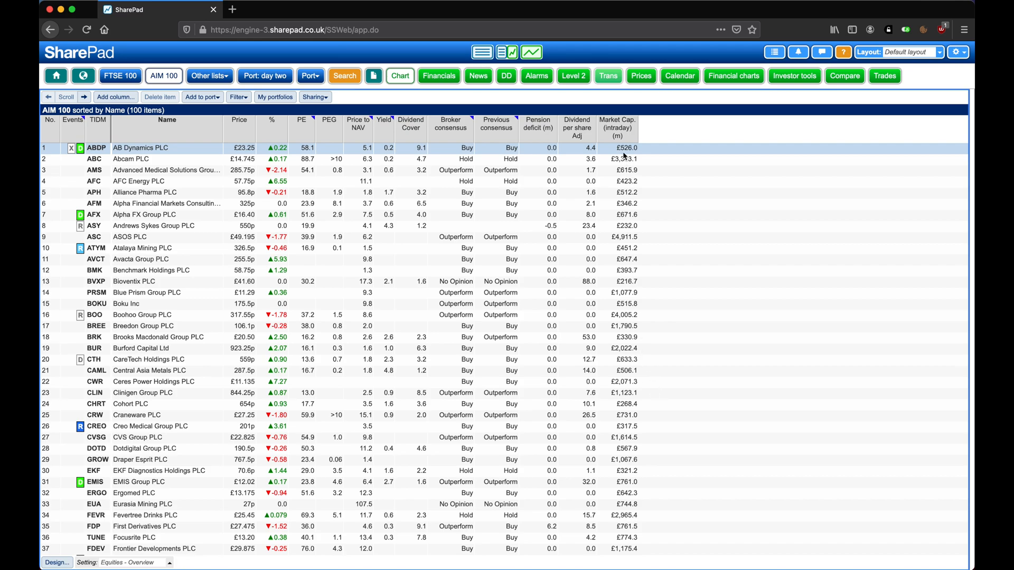
# Sort the AIM 100 by Market Cap. descending so ASOS PLC is top, leaving the column selected
pyautogui.click(616, 123)
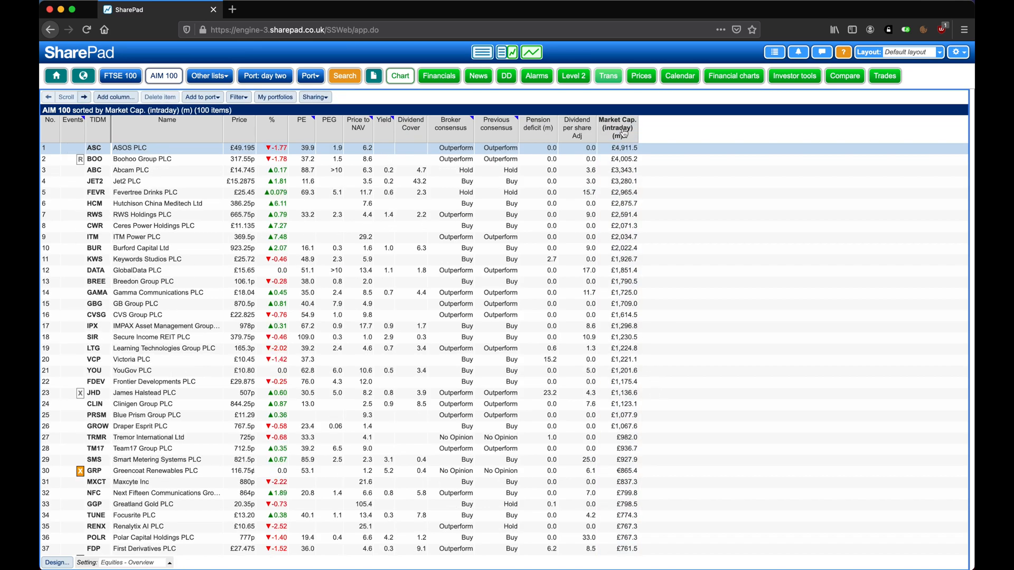
pyautogui.click(240, 181)
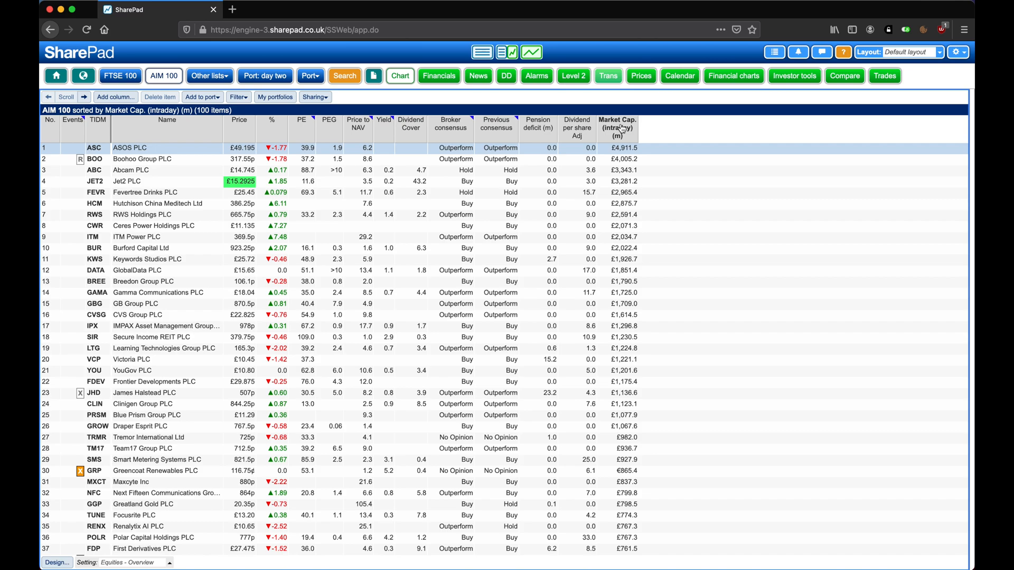
pyautogui.click(617, 122)
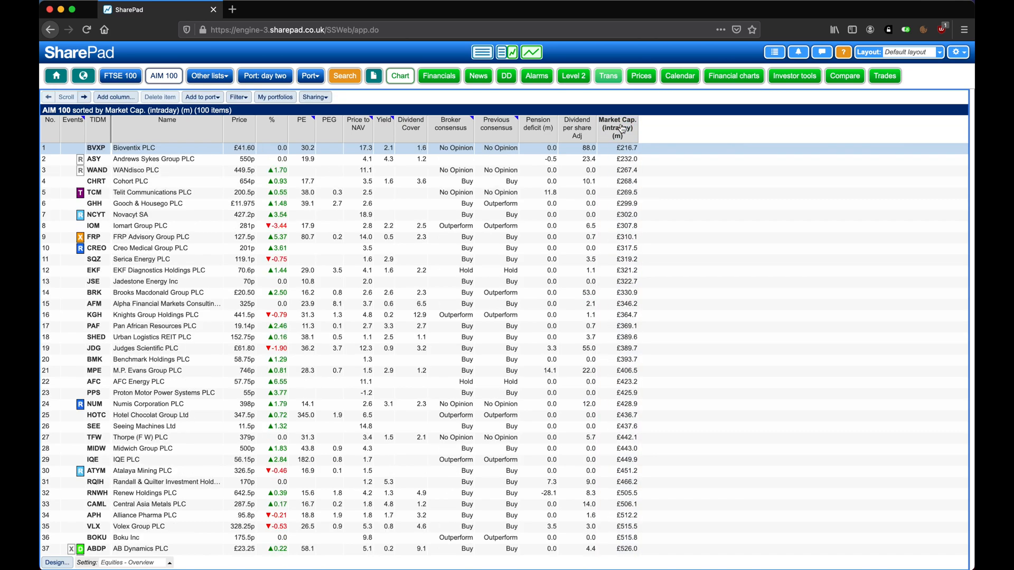
pyautogui.click(616, 122)
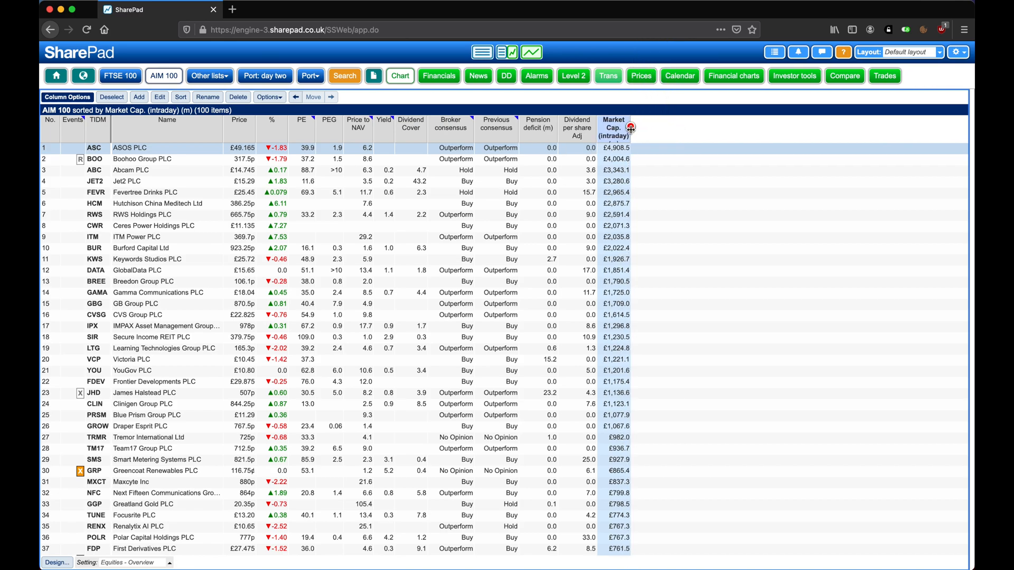
pyautogui.click(613, 128)
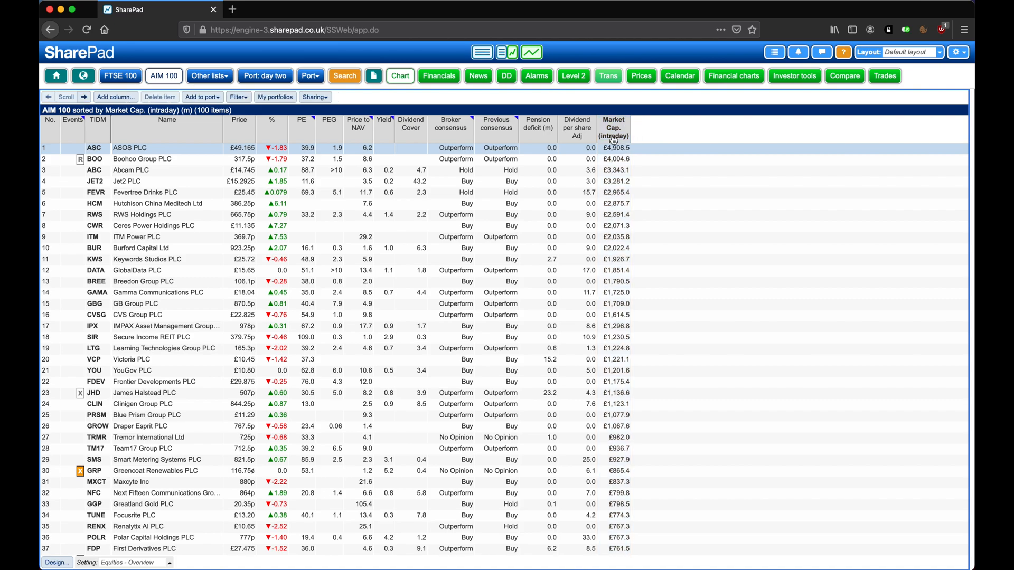
pyautogui.click(612, 128)
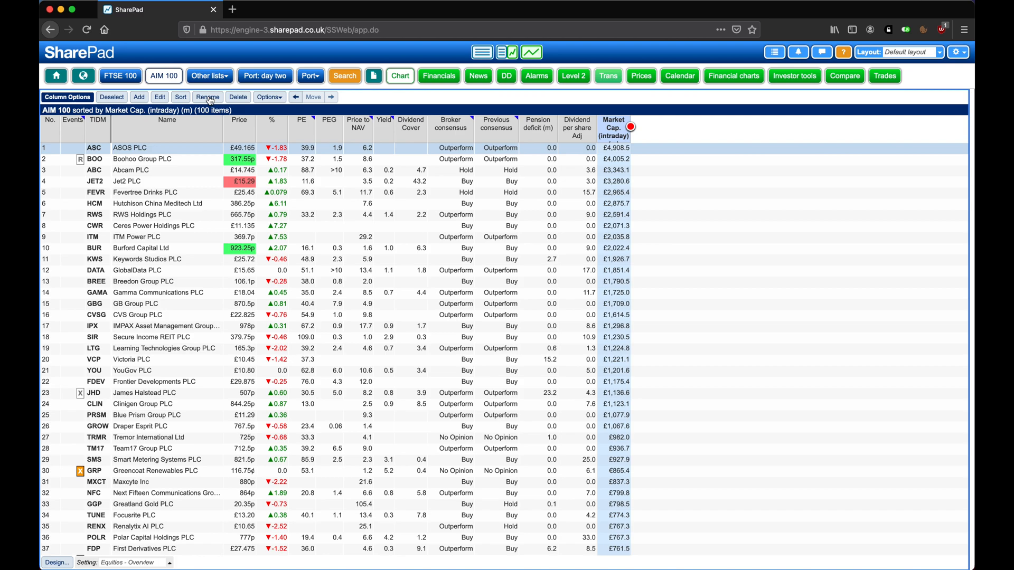
# Rename the market cap column to 'm. c', then delete it, keeping the market cap sort order
pyautogui.click(208, 97)
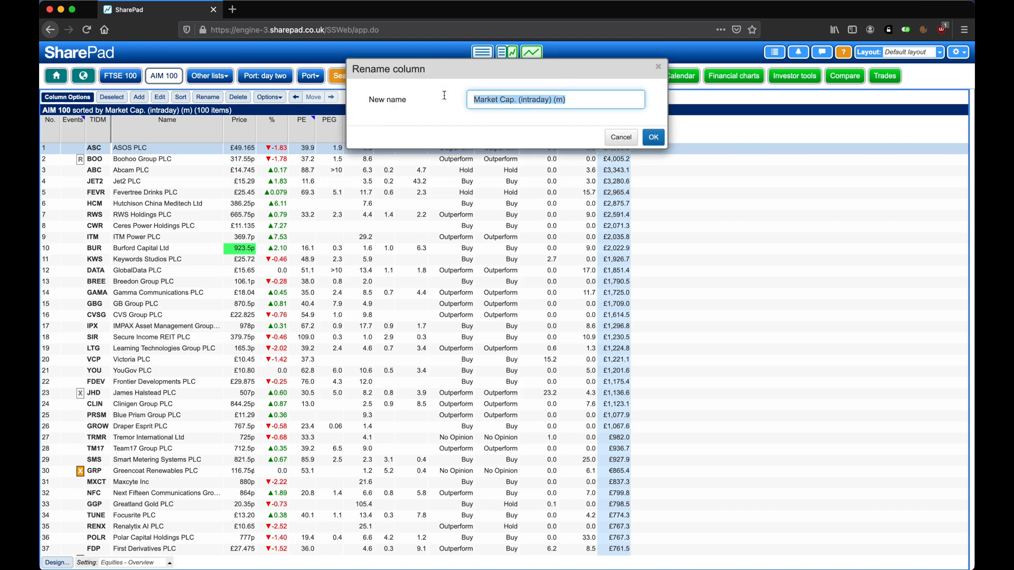
pyautogui.write('m. c')
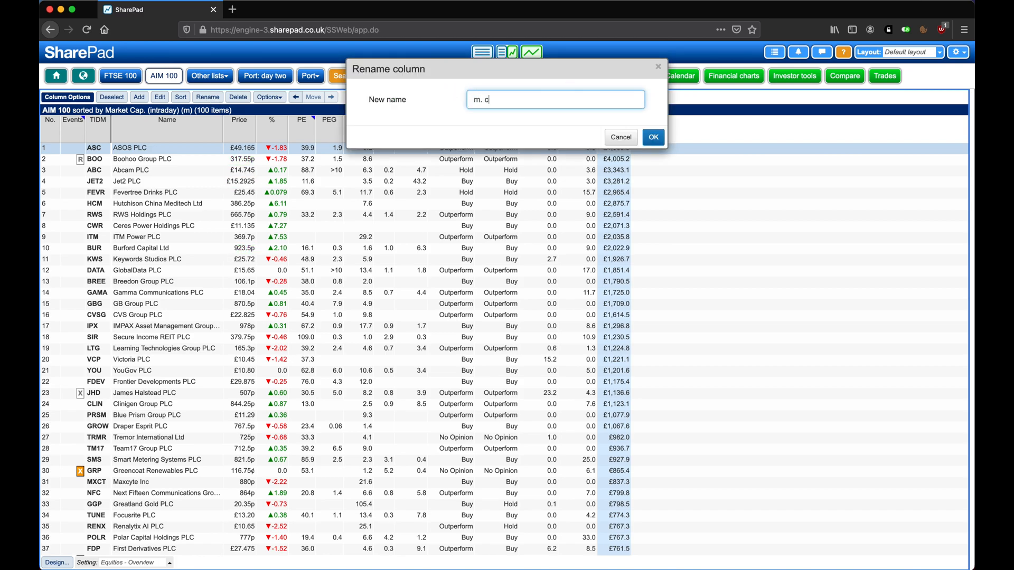
pyautogui.click(653, 137)
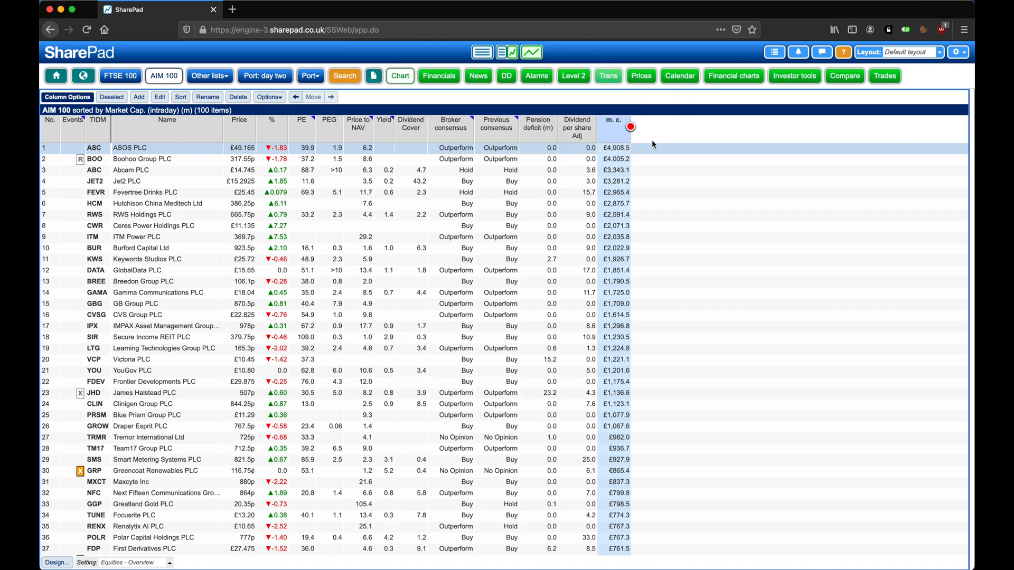
pyautogui.click(331, 97)
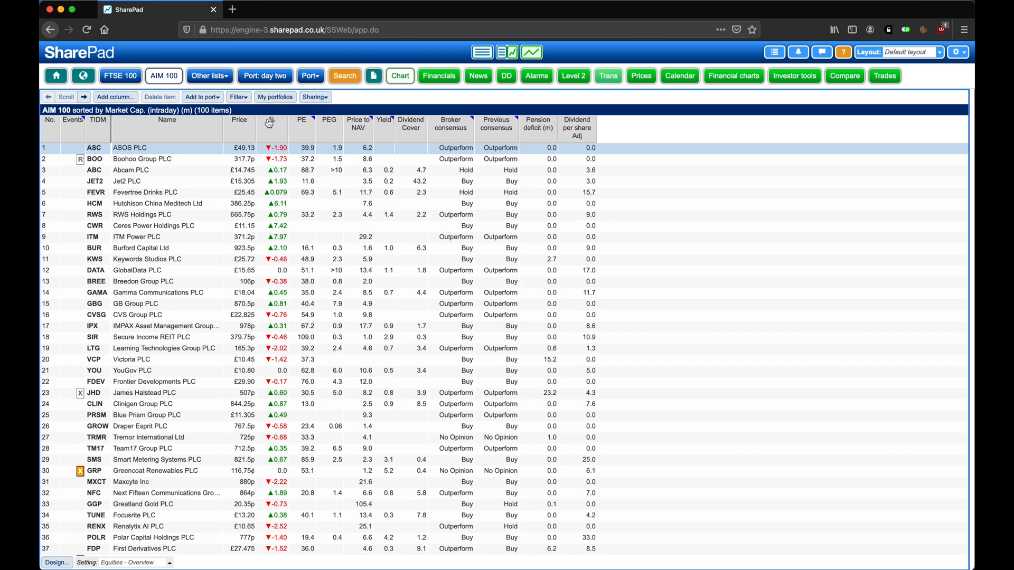
# Format the % column with bold font and an orange background colour
pyautogui.click(271, 123)
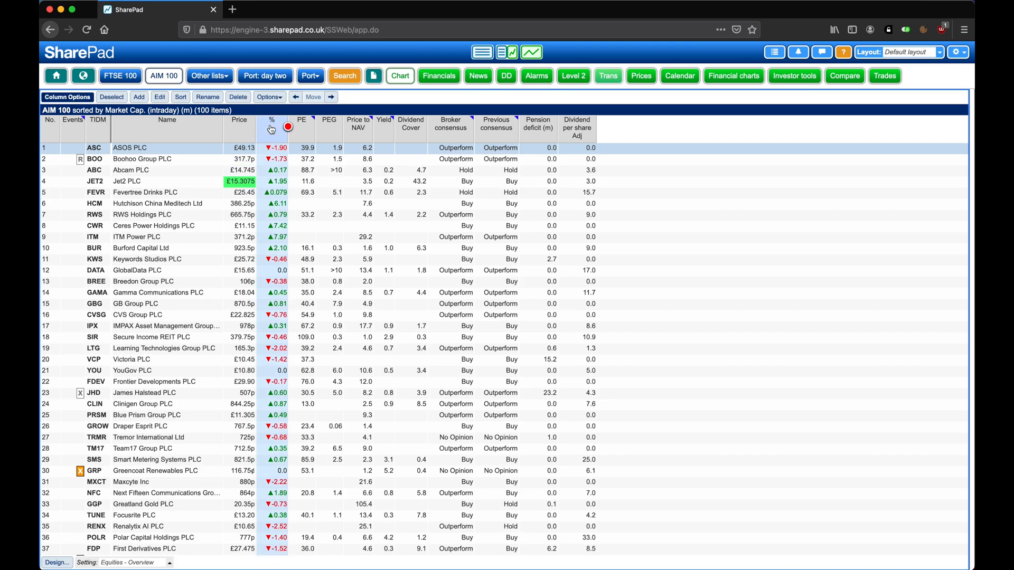
pyautogui.click(269, 96)
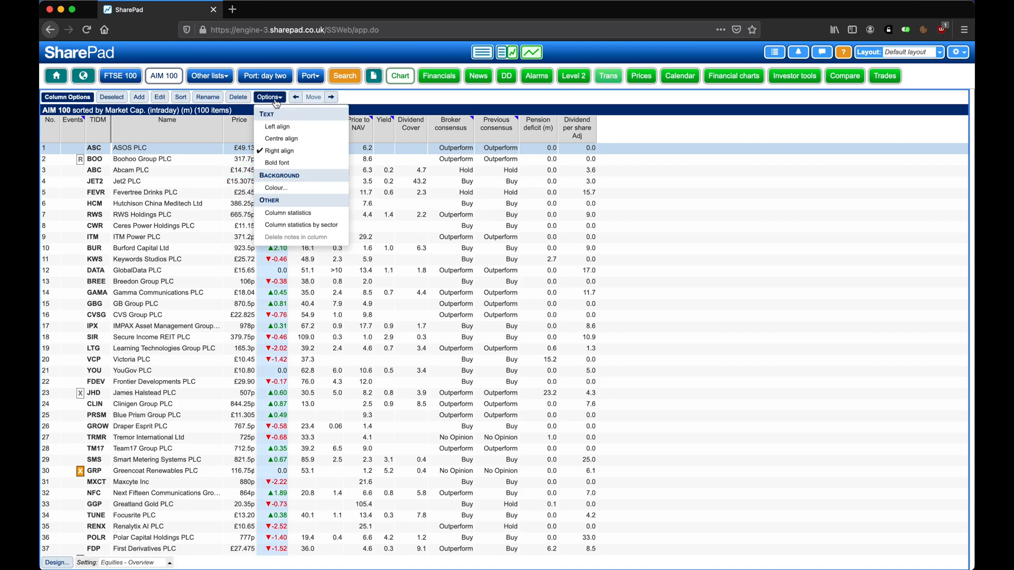
pyautogui.moveTo(278, 125)
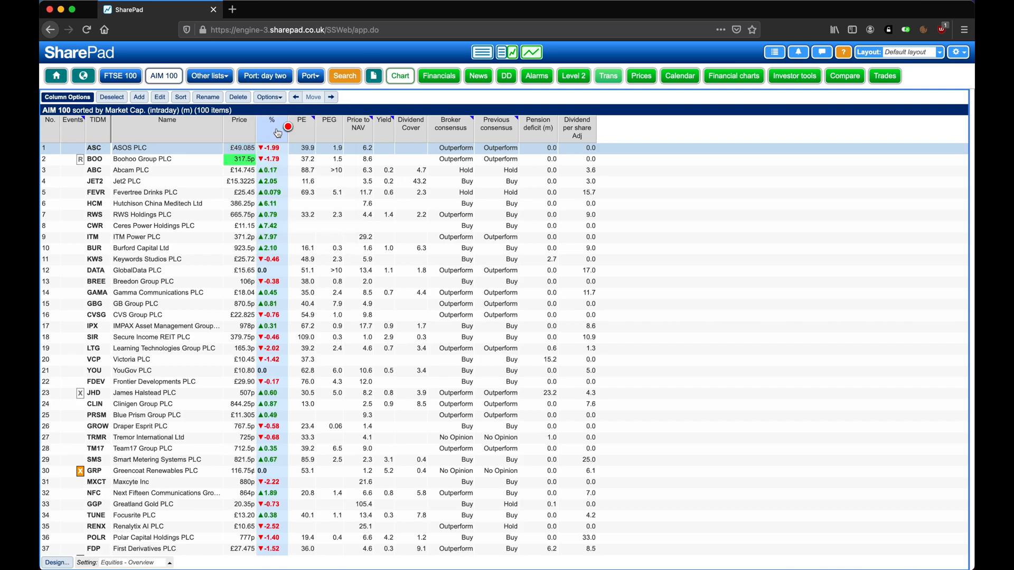
pyautogui.click(269, 96)
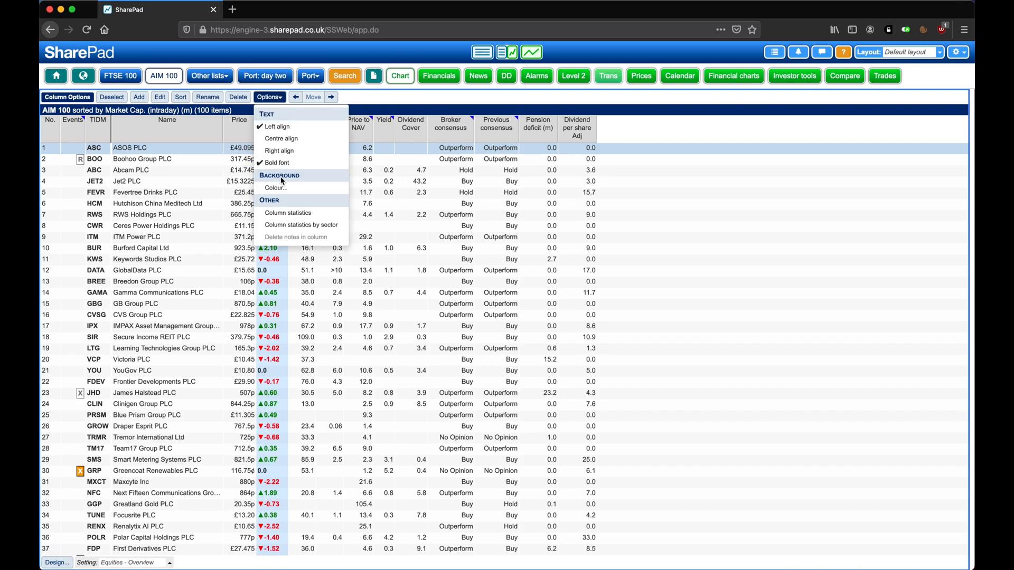
pyautogui.click(275, 188)
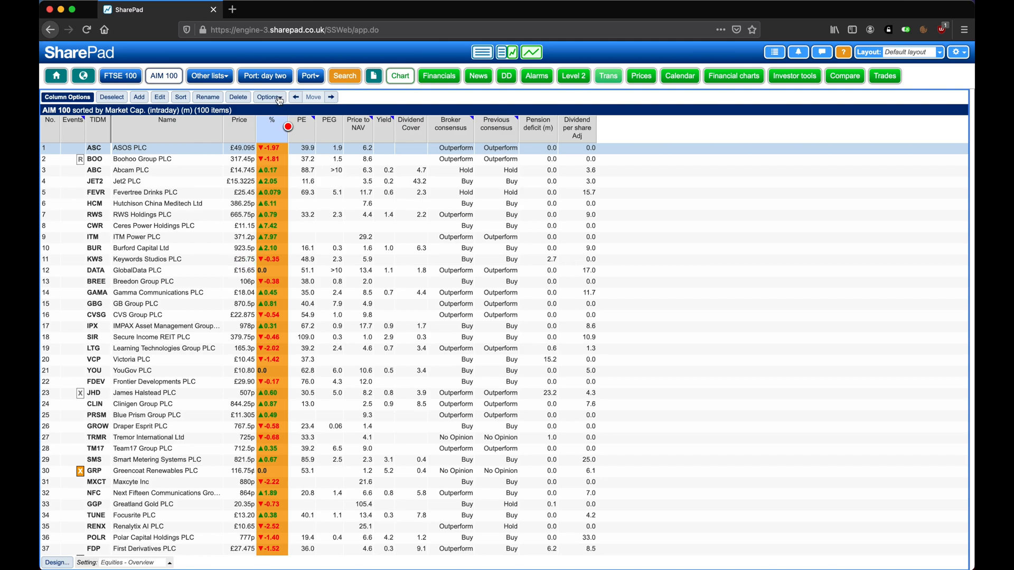
# Show the % column's overall statistics, then its statistics broken down by sector
pyautogui.click(268, 97)
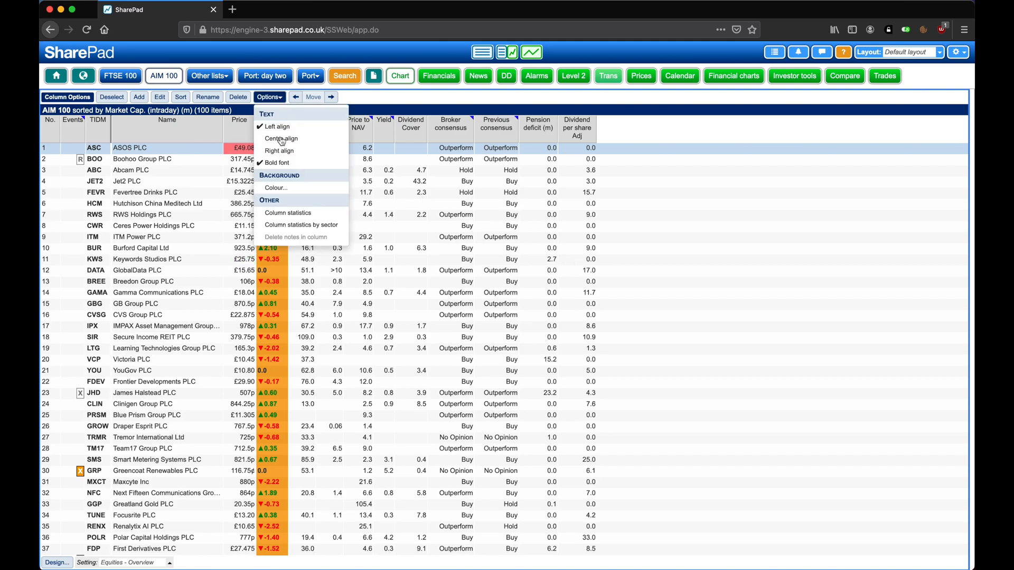
pyautogui.click(287, 212)
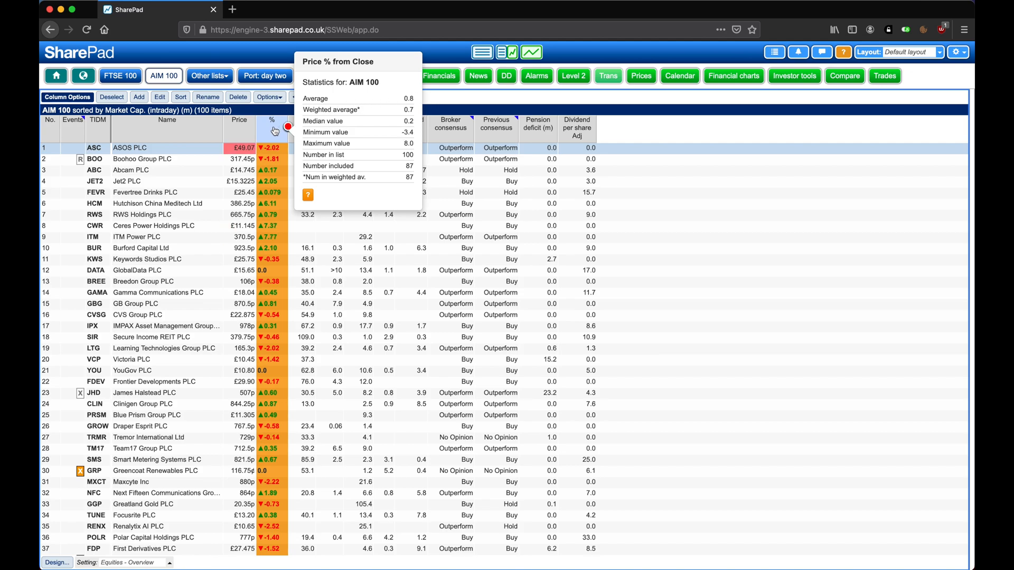
pyautogui.click(269, 97)
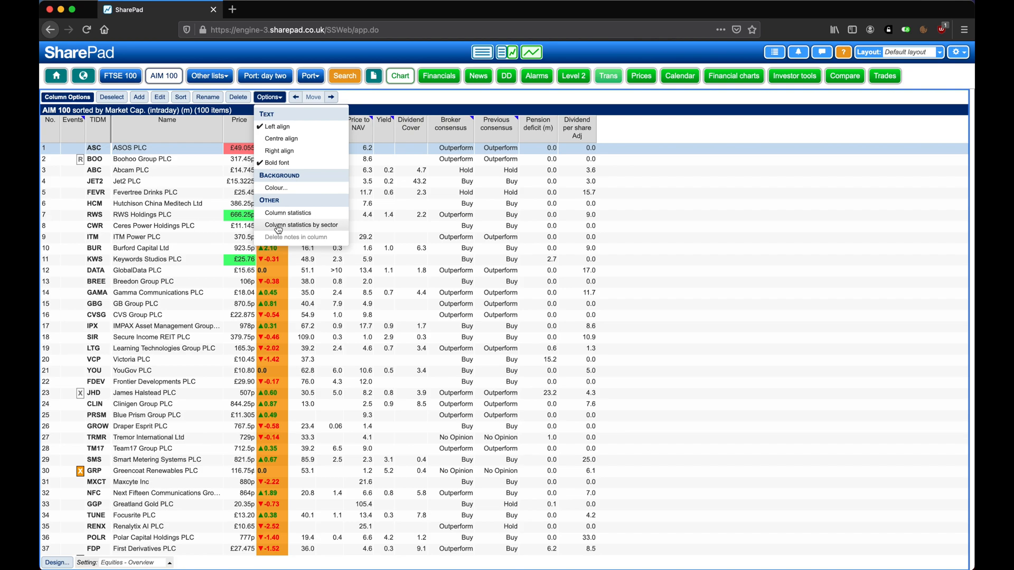
pyautogui.click(301, 224)
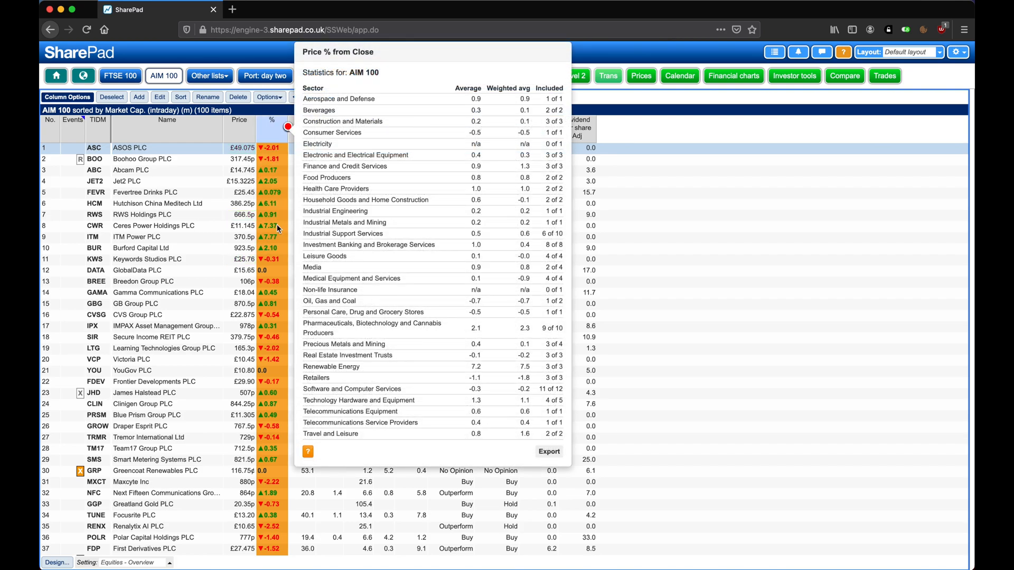